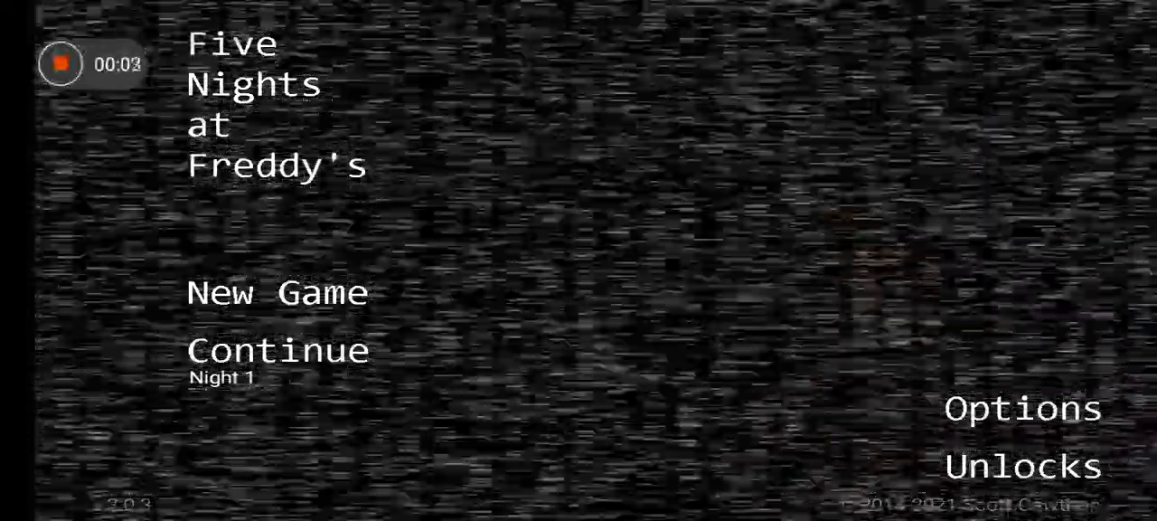
click(277, 292)
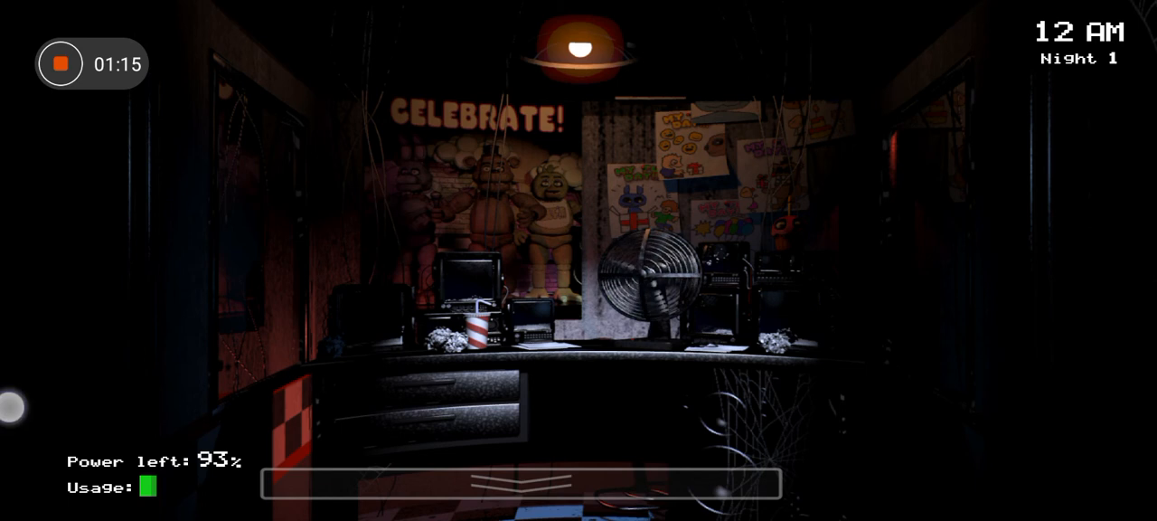
click(520, 484)
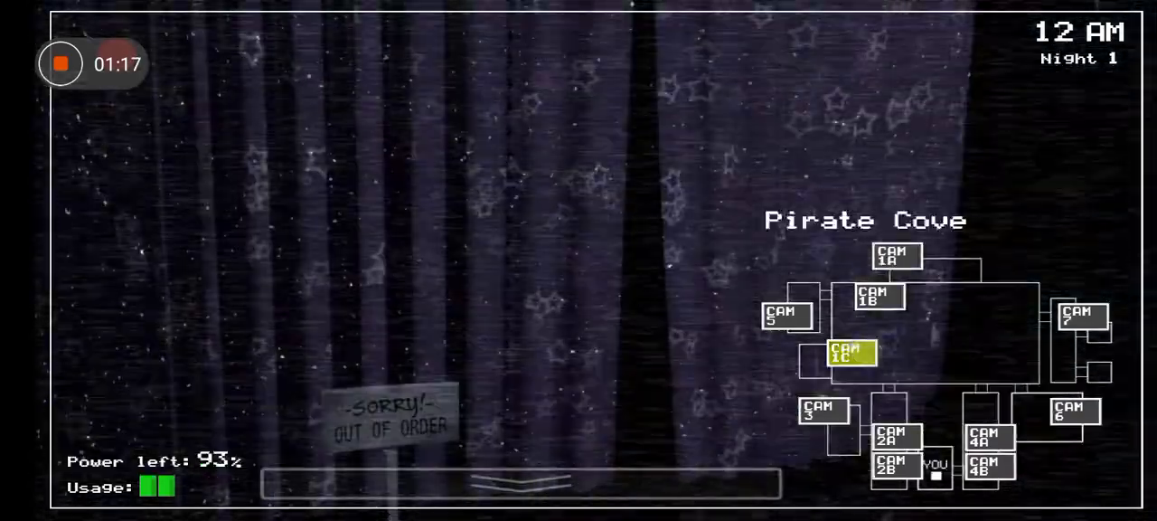
click(896, 255)
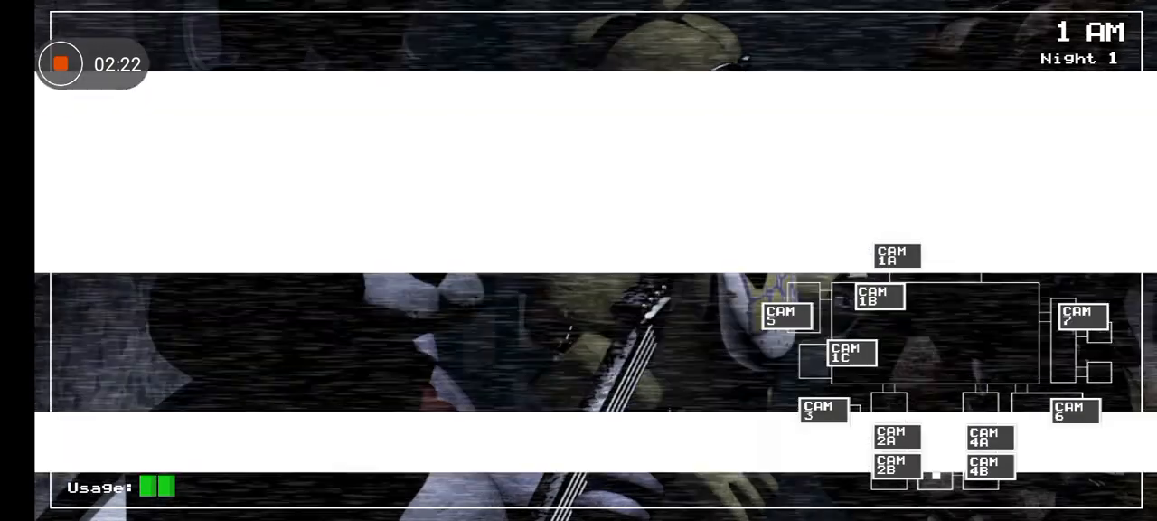
click(988, 437)
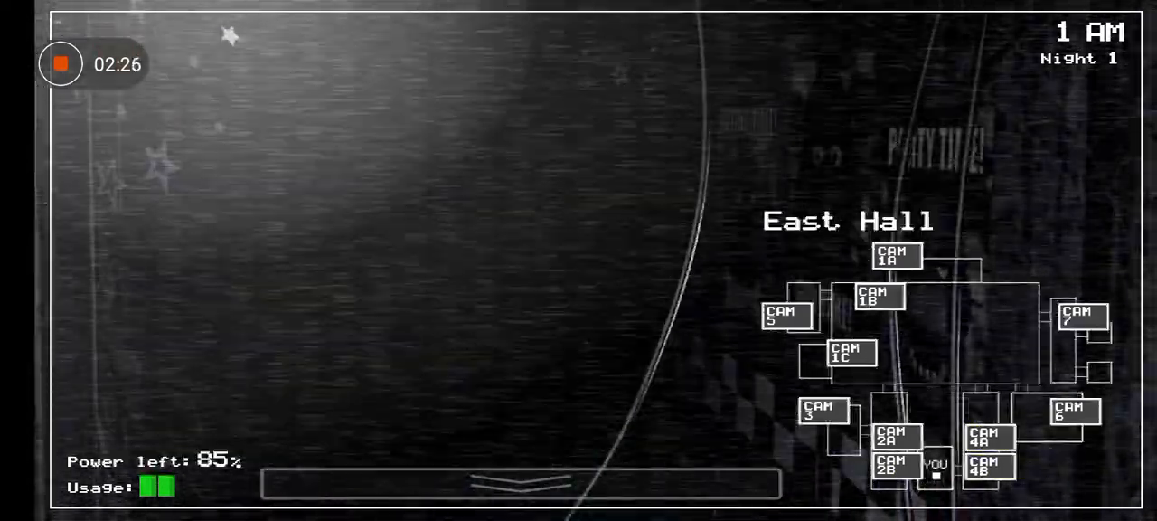
click(896, 255)
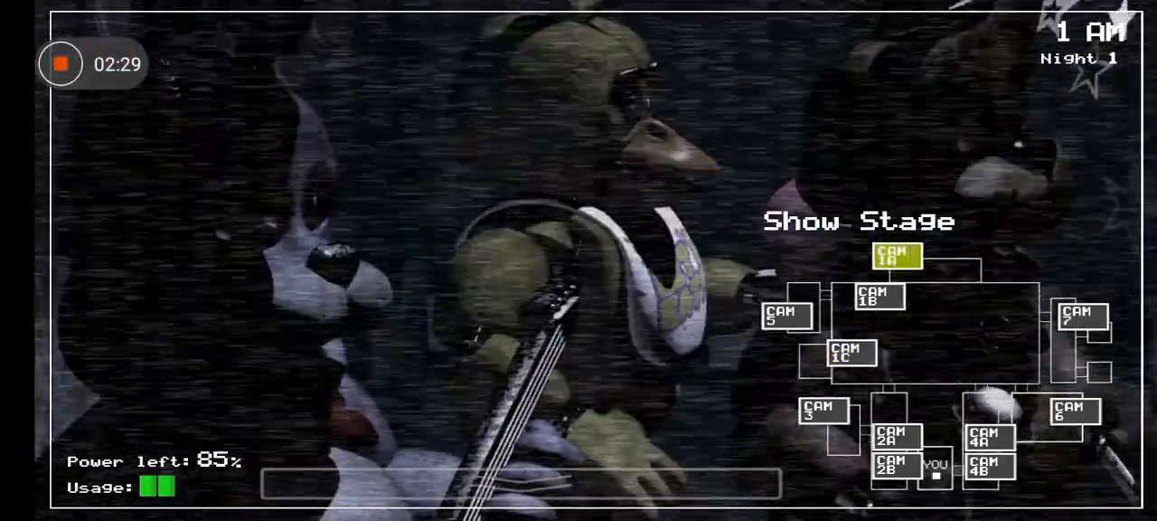